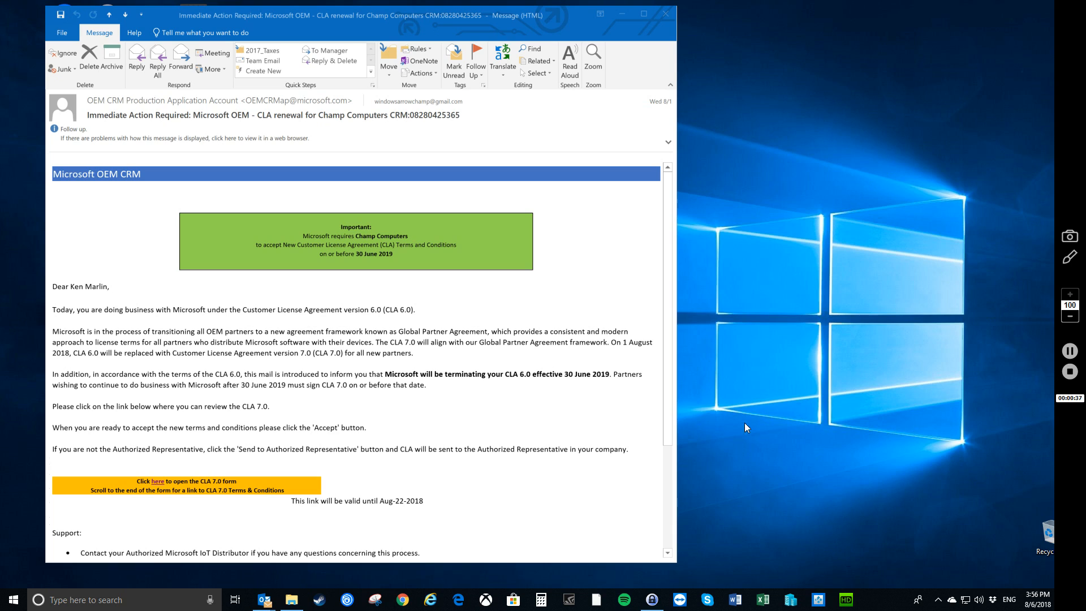
mouse_move(487, 385)
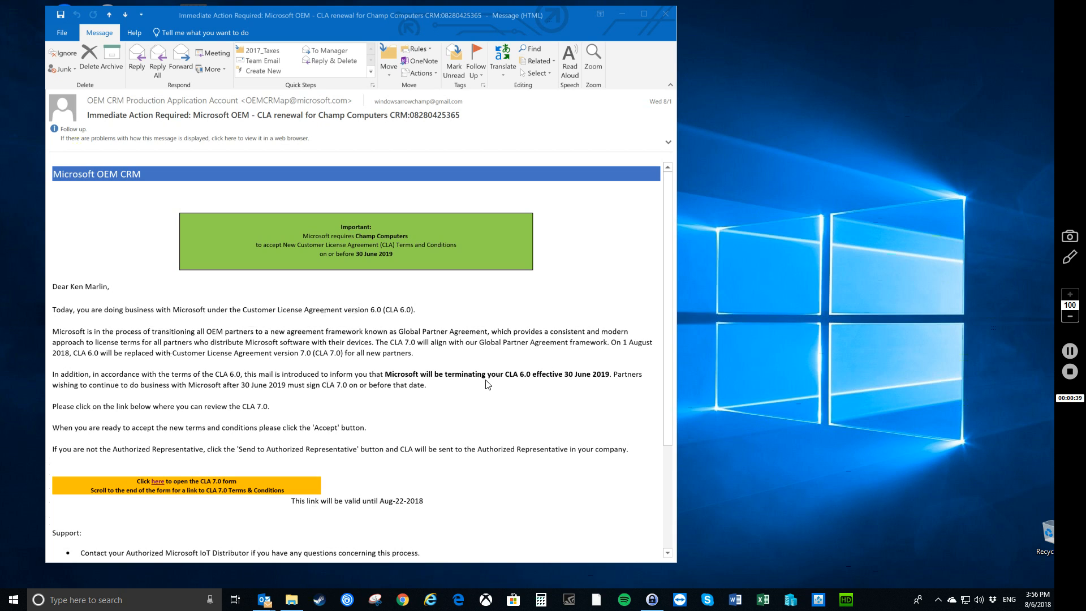
mouse_move(531, 382)
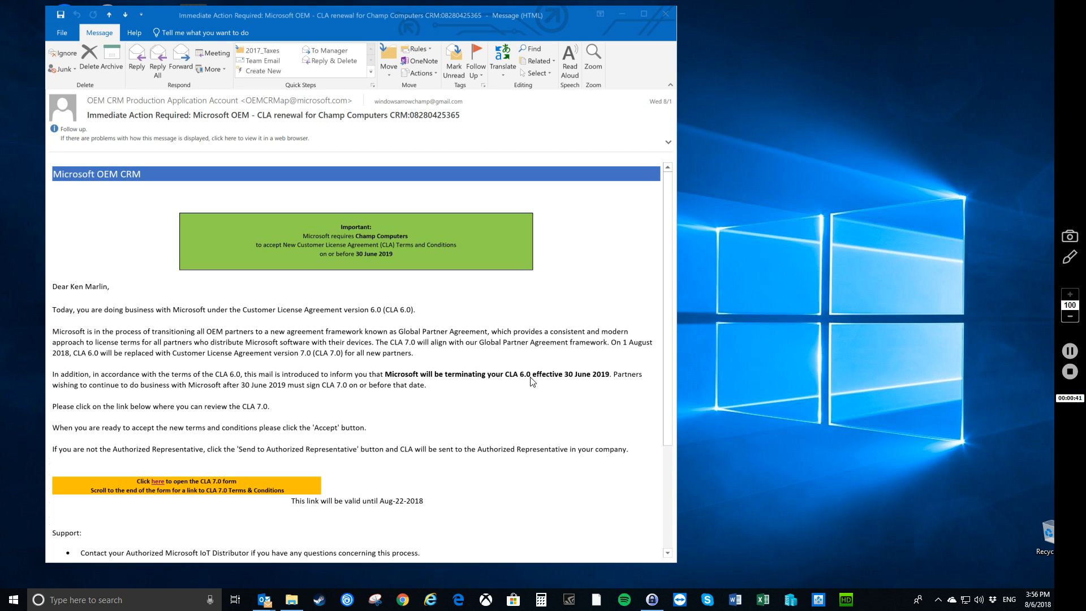
mouse_move(568, 402)
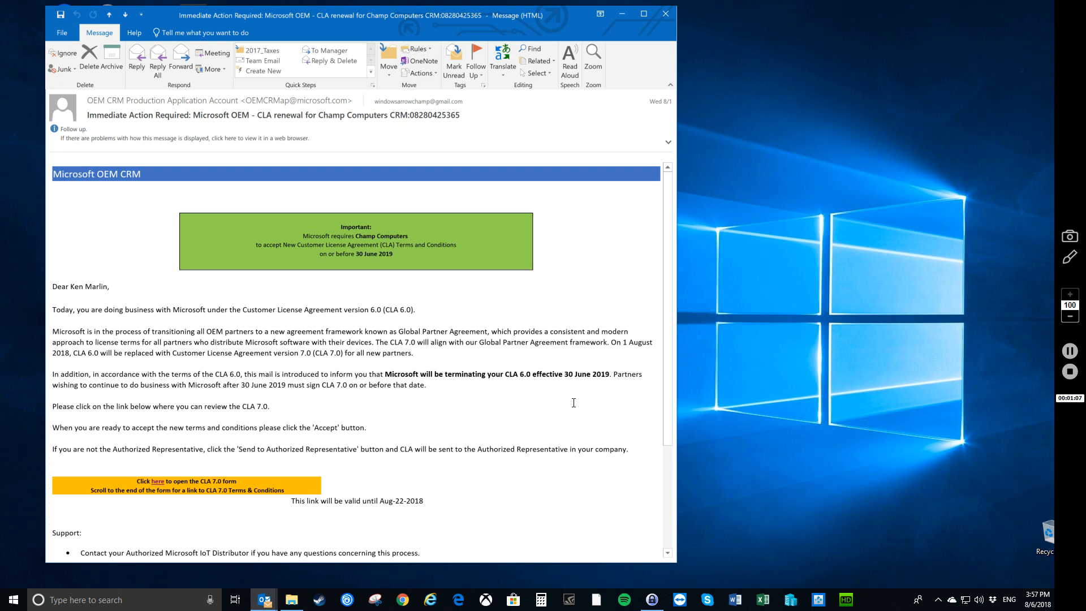
mouse_move(158, 481)
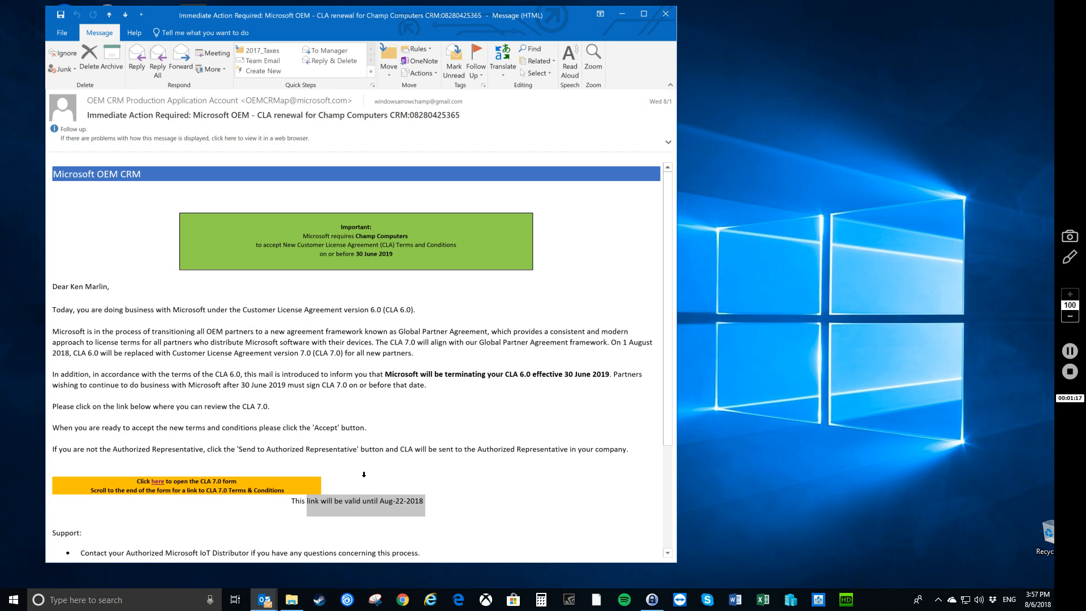
mouse_move(281, 475)
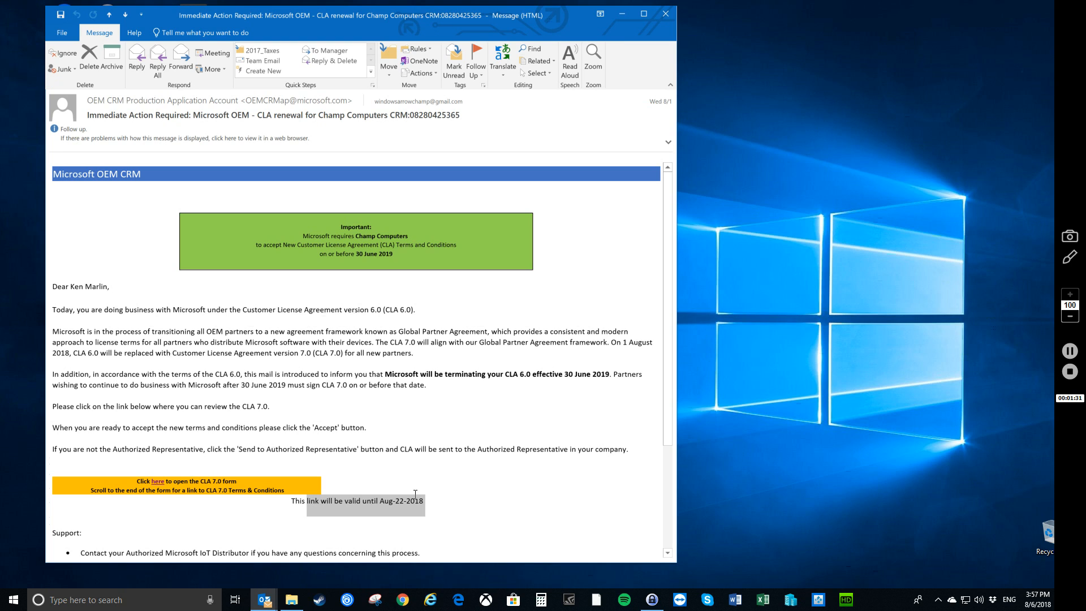
mouse_move(400, 508)
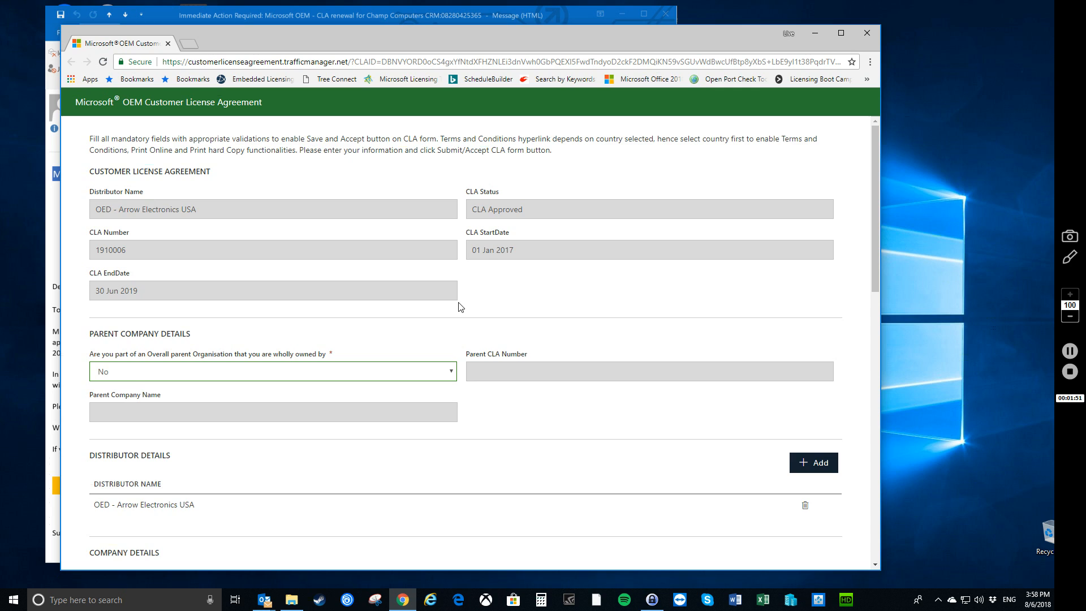
scroll("down", 3)
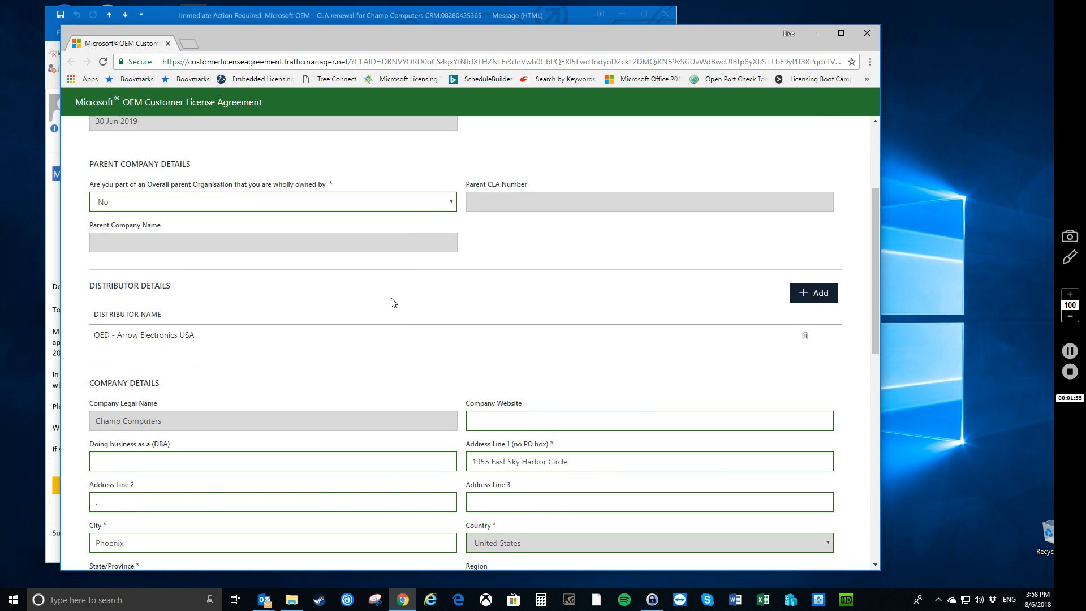
scroll("down", 3)
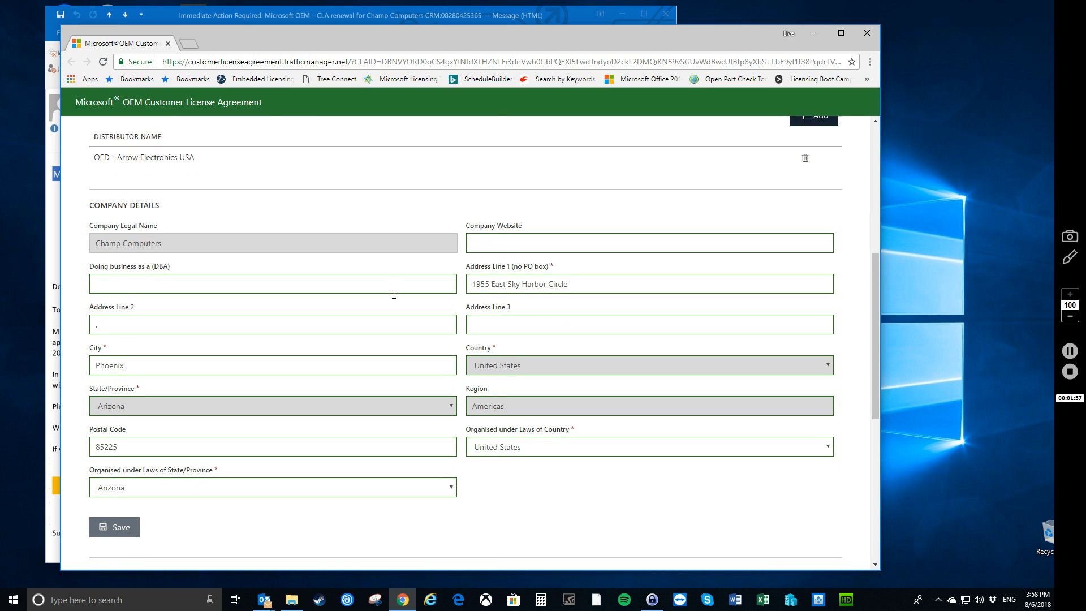
scroll("down", 3)
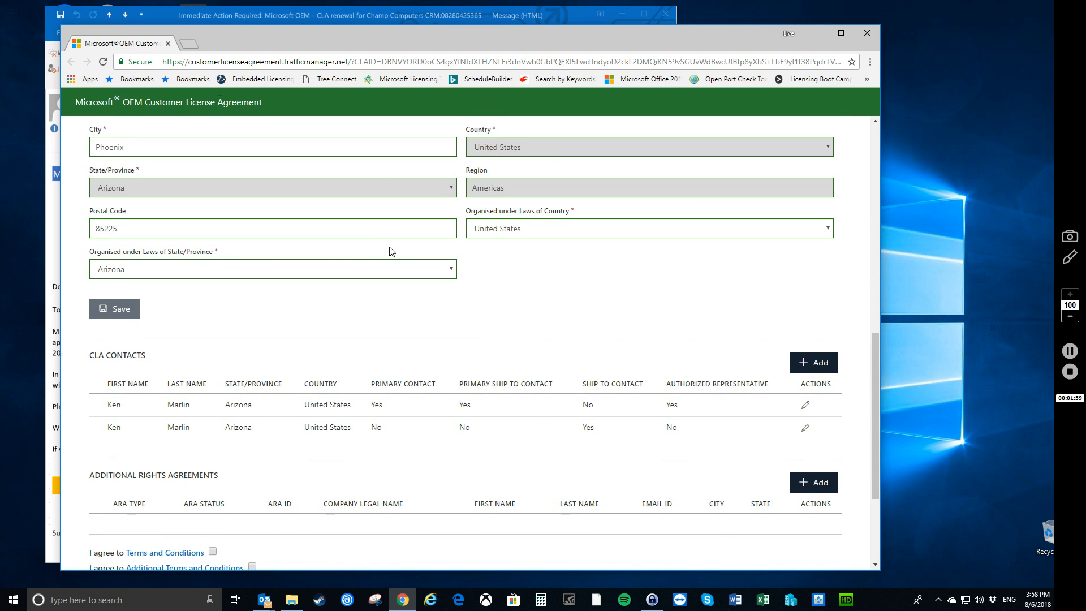
scroll("down", 3)
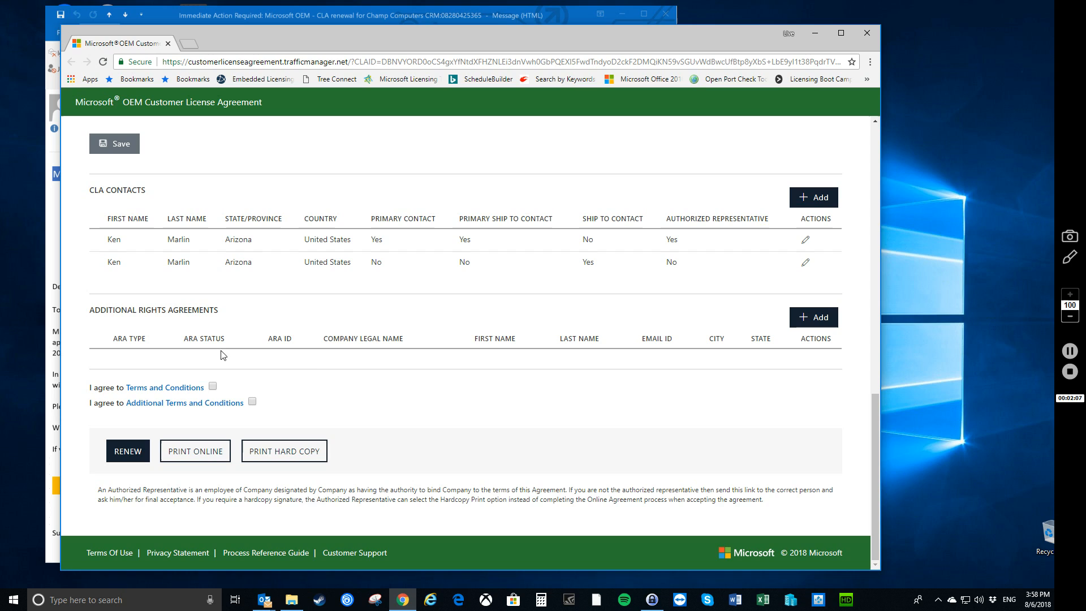
mouse_move(319, 370)
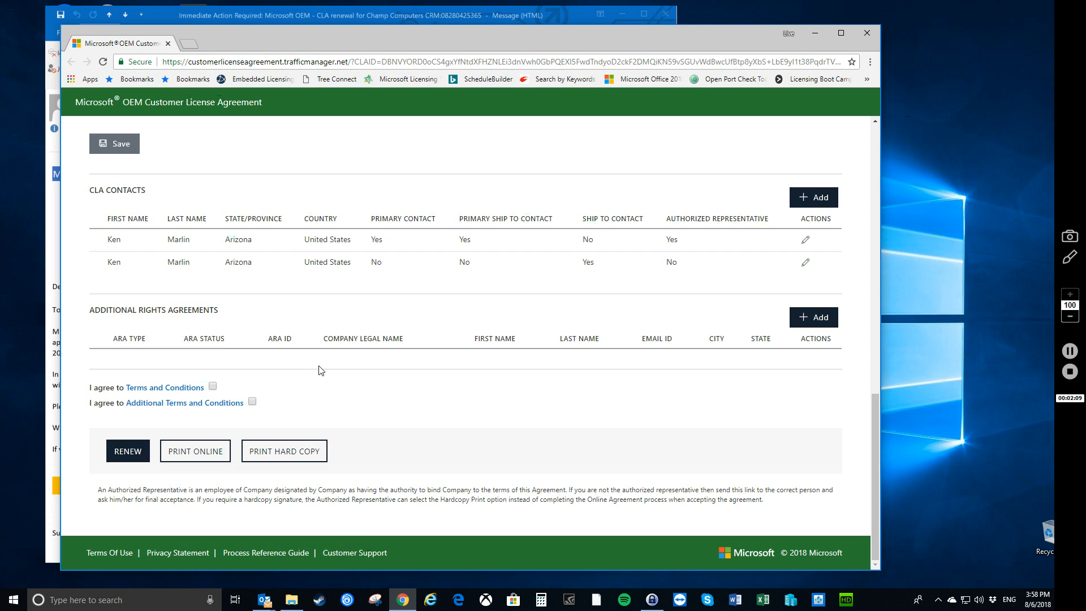
mouse_move(244, 371)
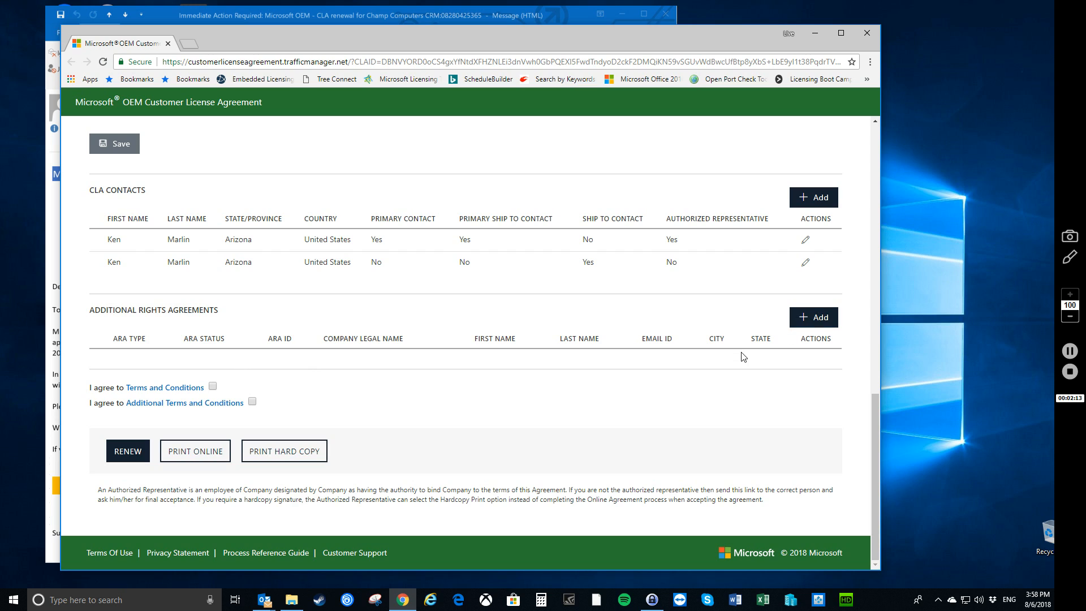
mouse_move(456, 358)
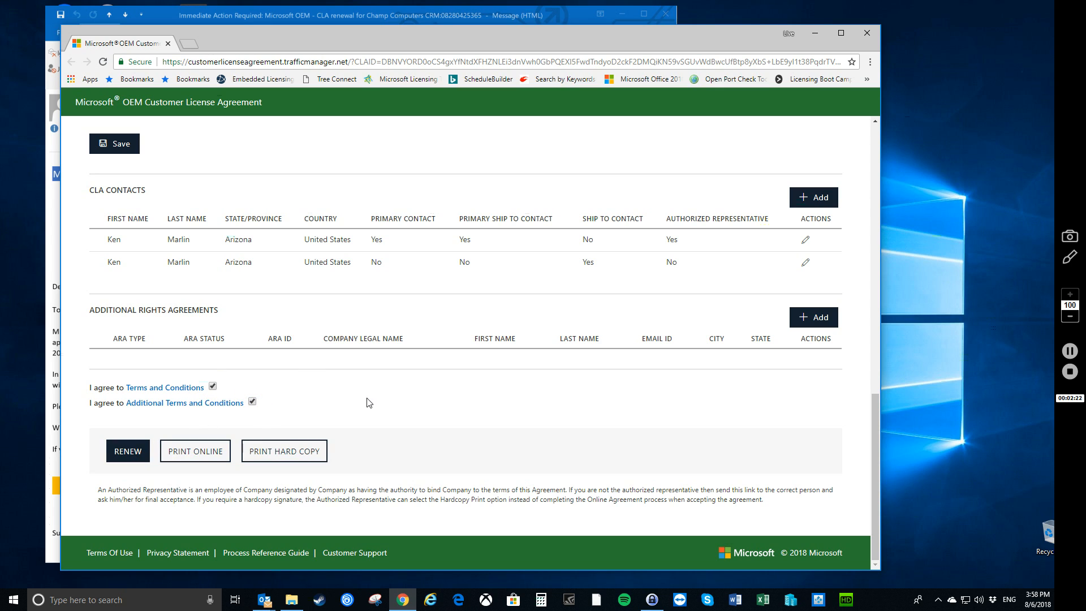
mouse_move(374, 416)
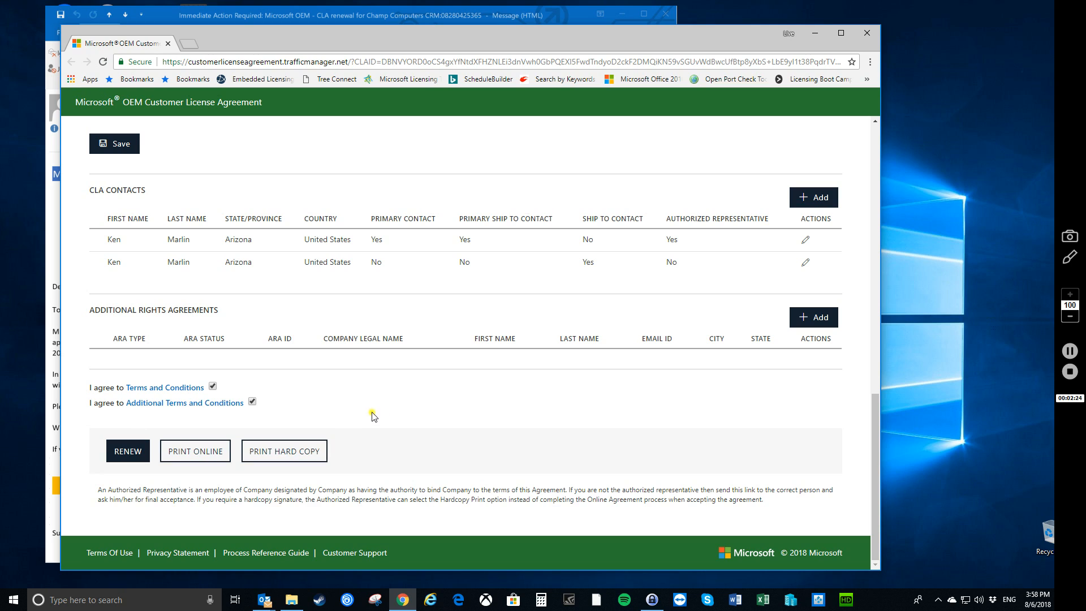
mouse_move(196, 450)
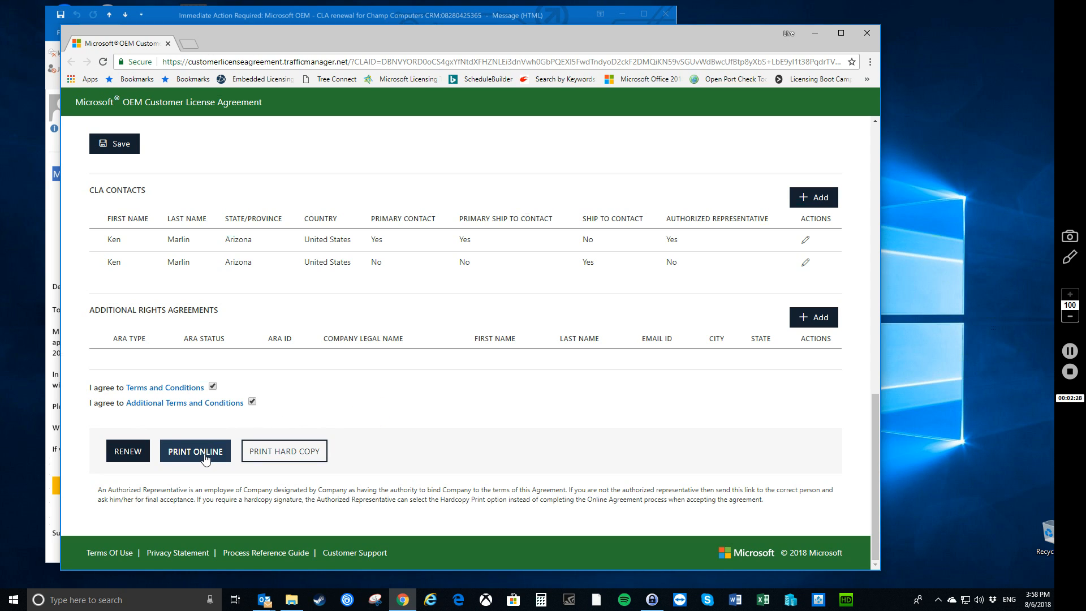
- Open the CLA 7.0 Print Online version, cancel print preview, and scroll through the agreement
left_click(195, 451)
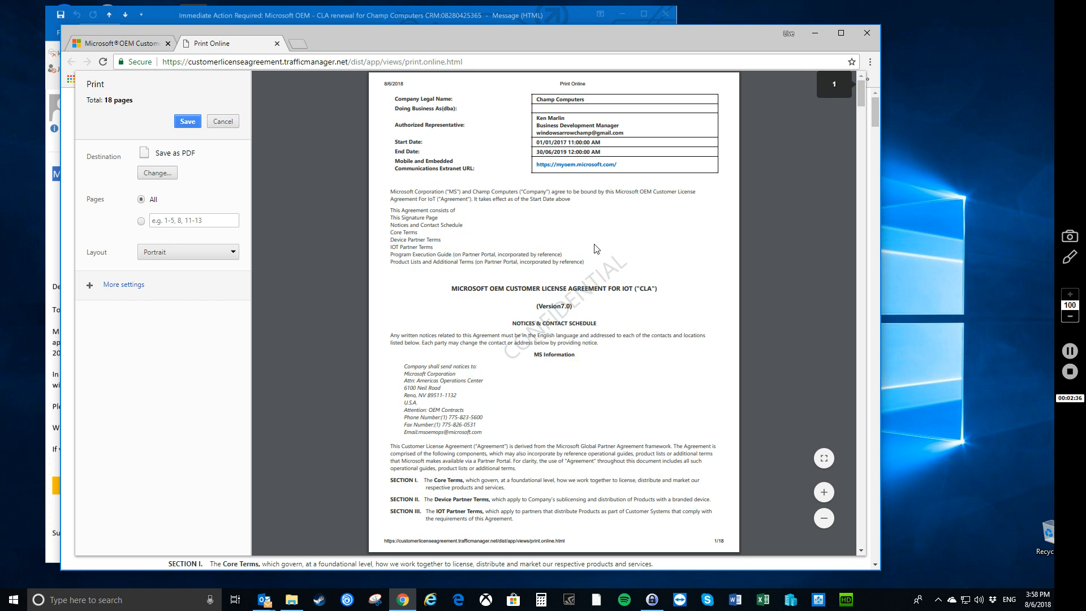
mouse_move(223, 121)
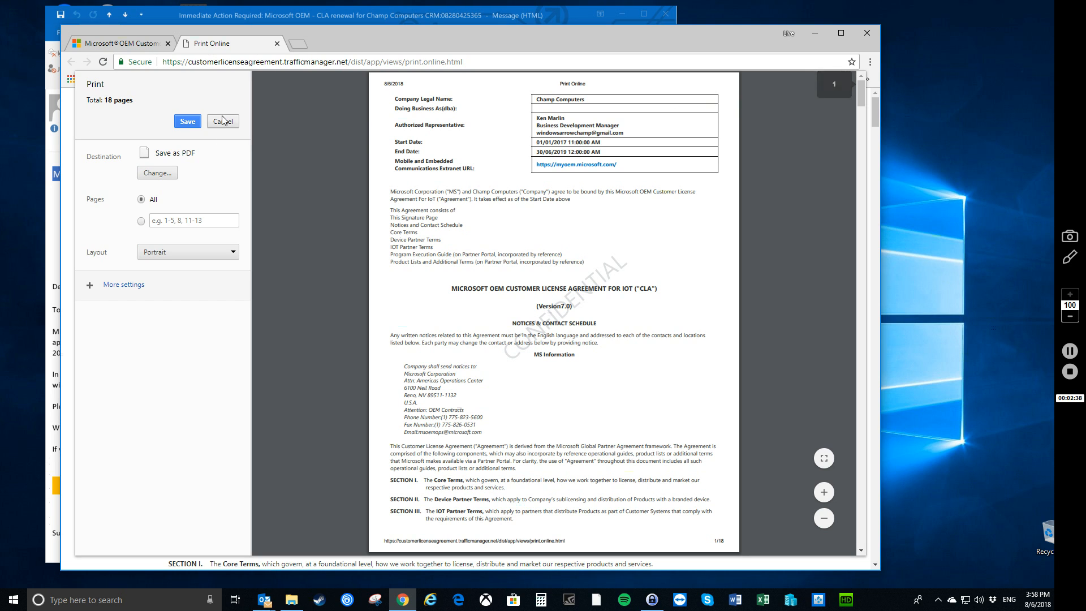
left_click(223, 121)
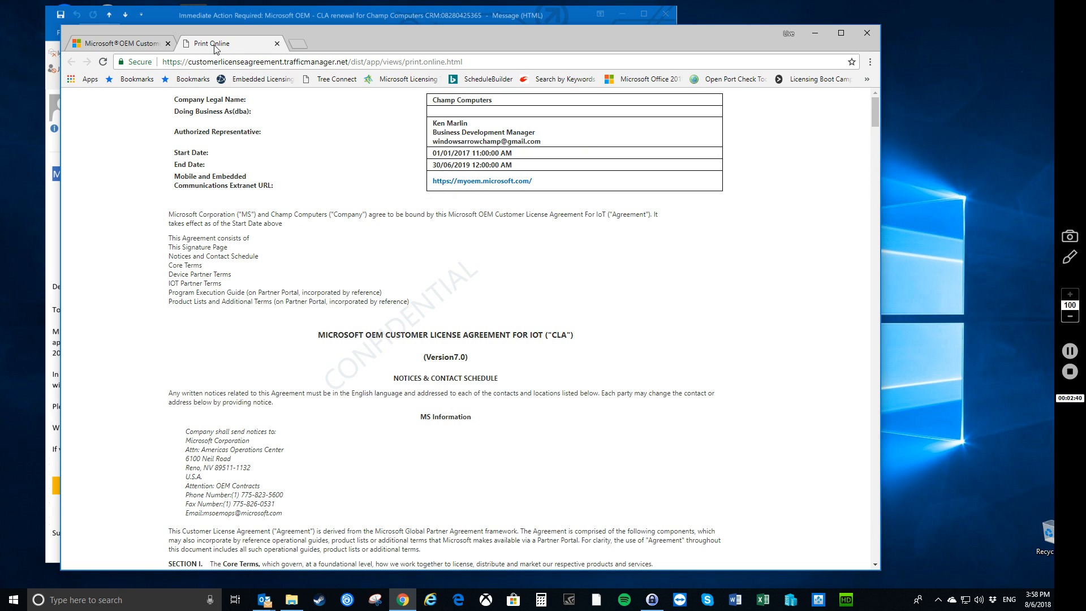
mouse_move(420, 237)
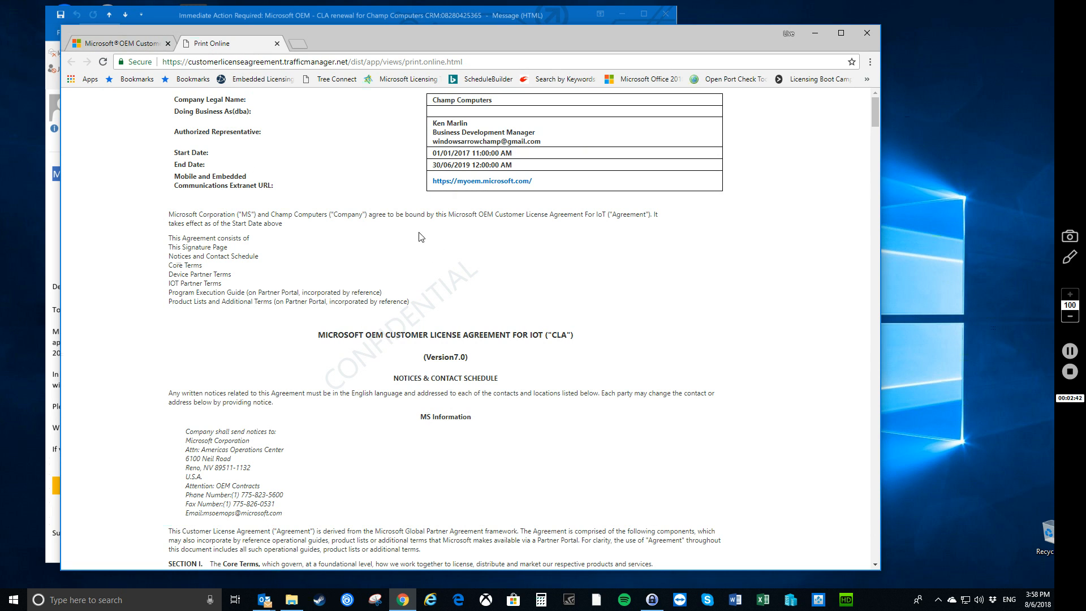
scroll("down", 3)
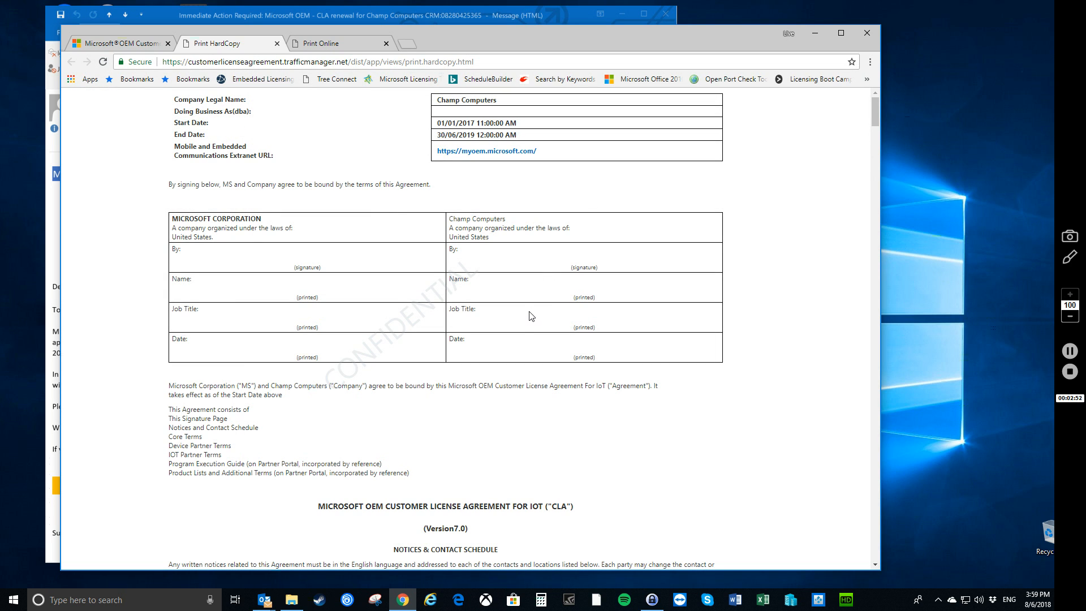
mouse_move(441, 327)
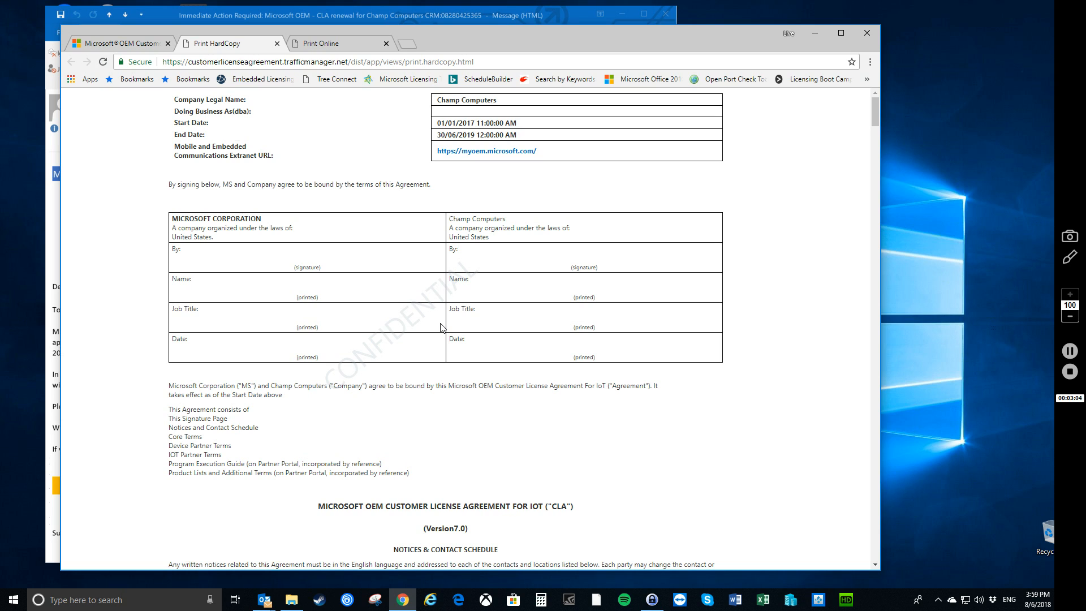
mouse_move(415, 301)
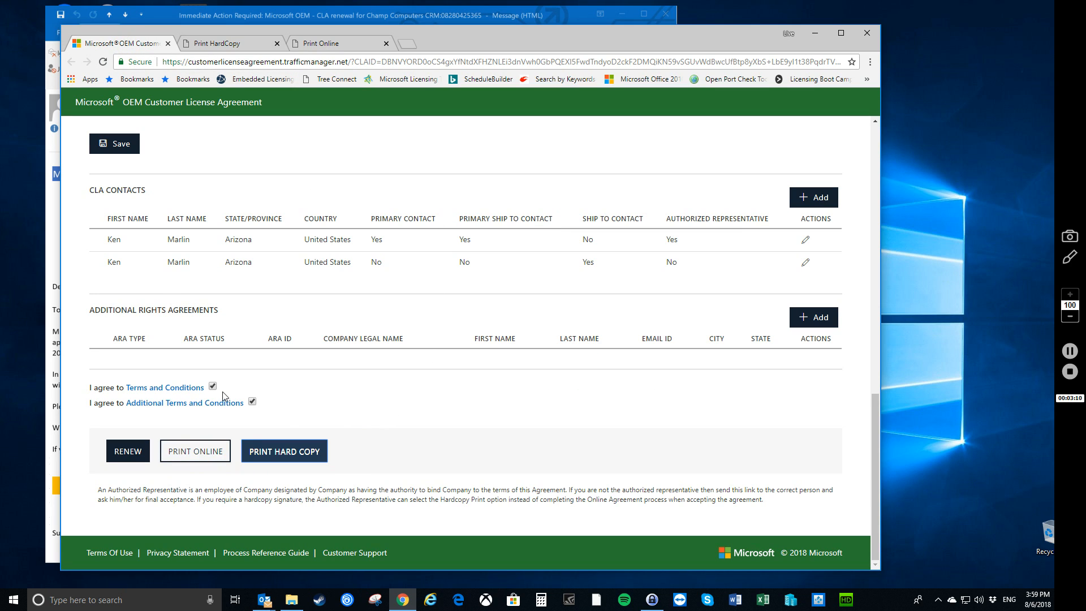
mouse_move(215, 450)
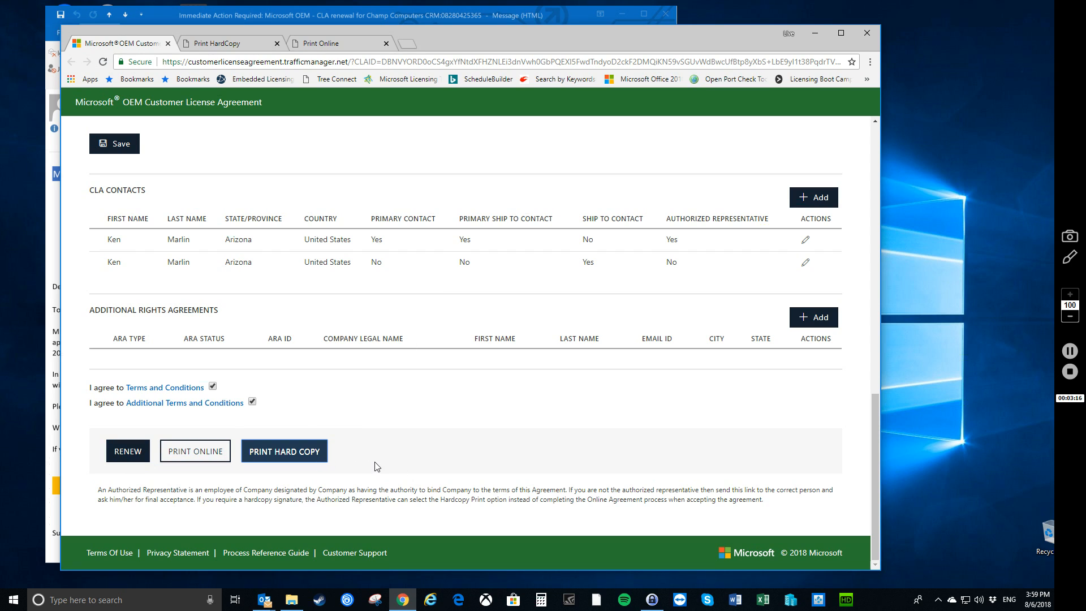
mouse_move(457, 462)
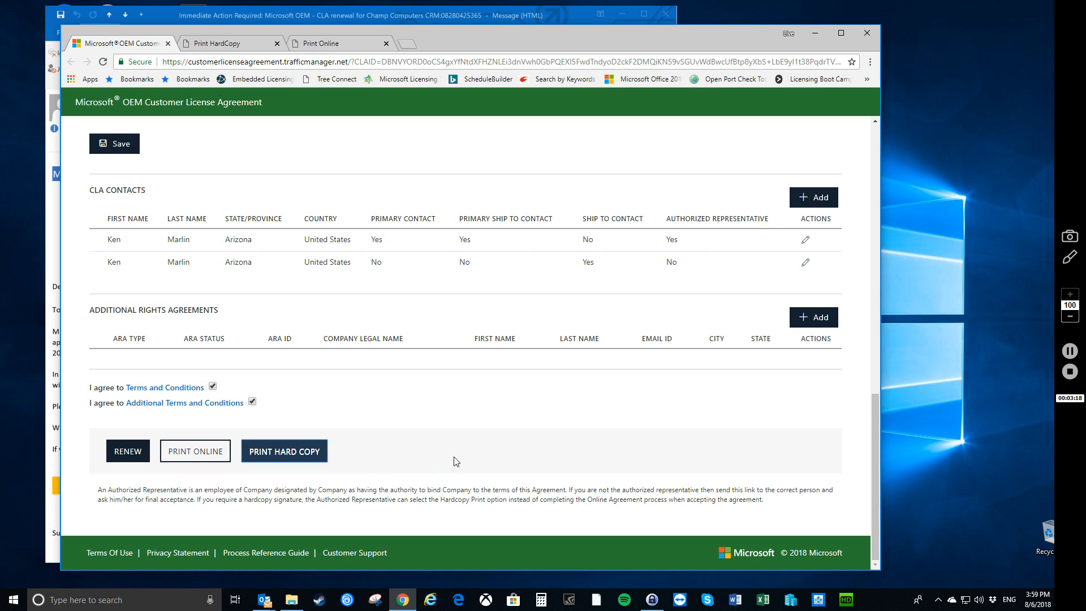
mouse_move(447, 458)
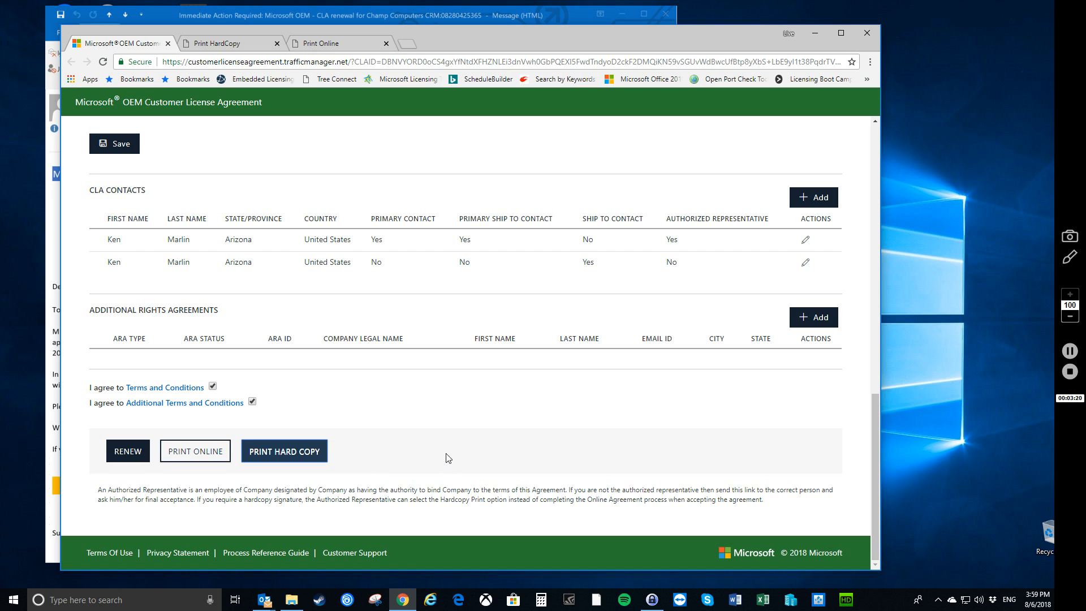